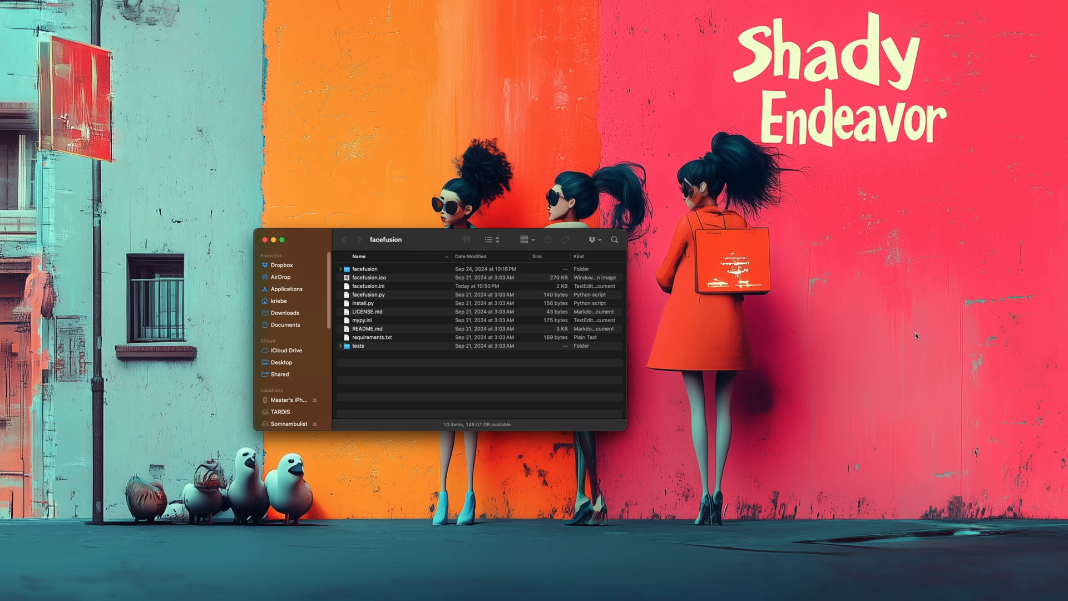
{"action": "mouse_move", "coordinate": [362, 336]}
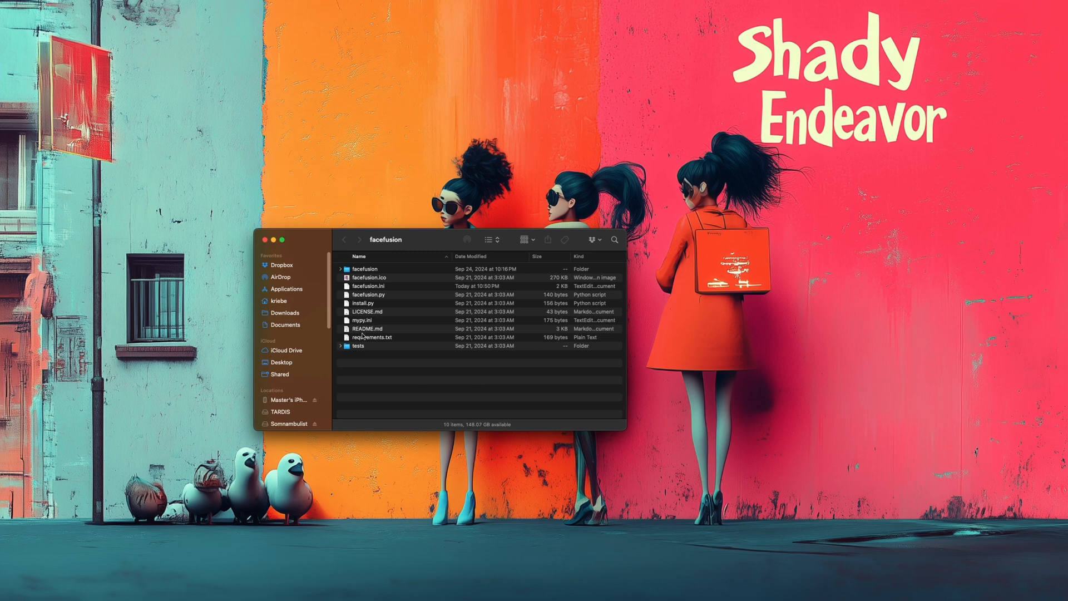
Step: Open facefusion.ini from the facefusion folder for editing in TextEdit
{"action": "left_click", "coordinate": [368, 286]}
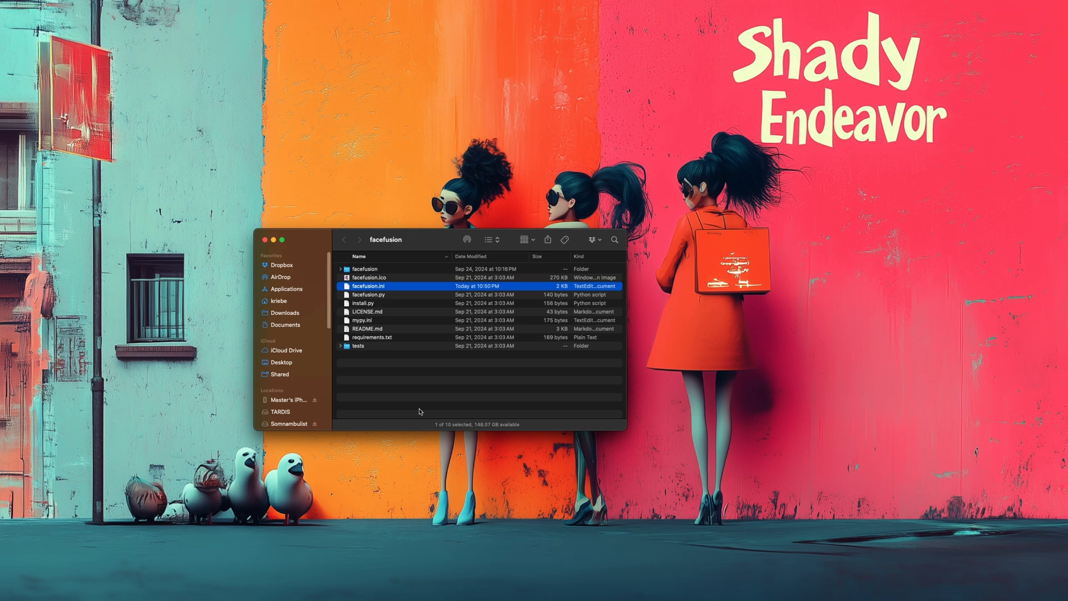
{"action": "mouse_move", "coordinate": [427, 399]}
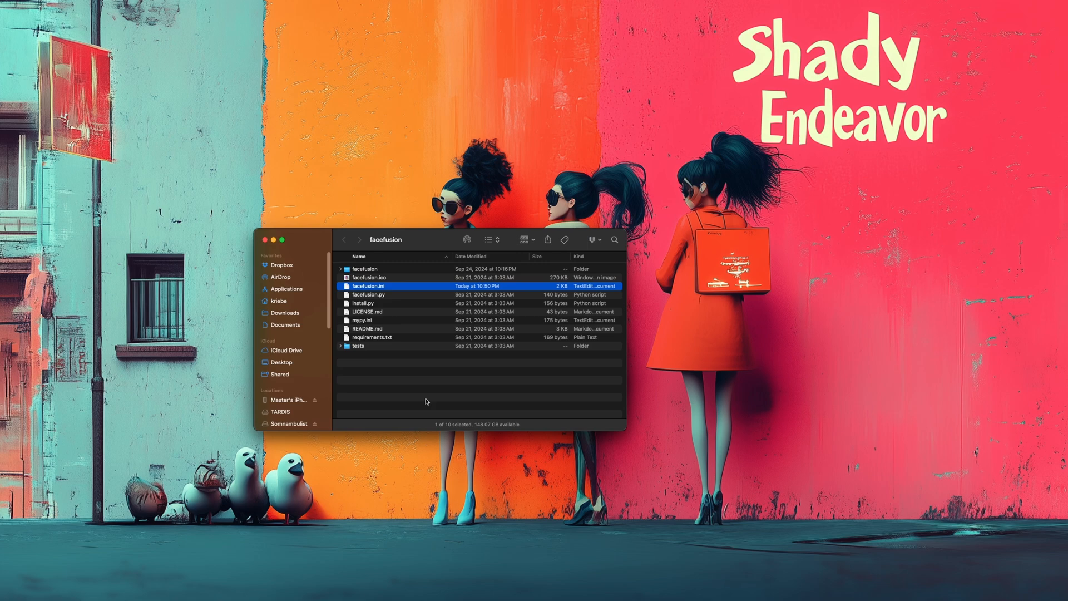
{"action": "mouse_move", "coordinate": [406, 336]}
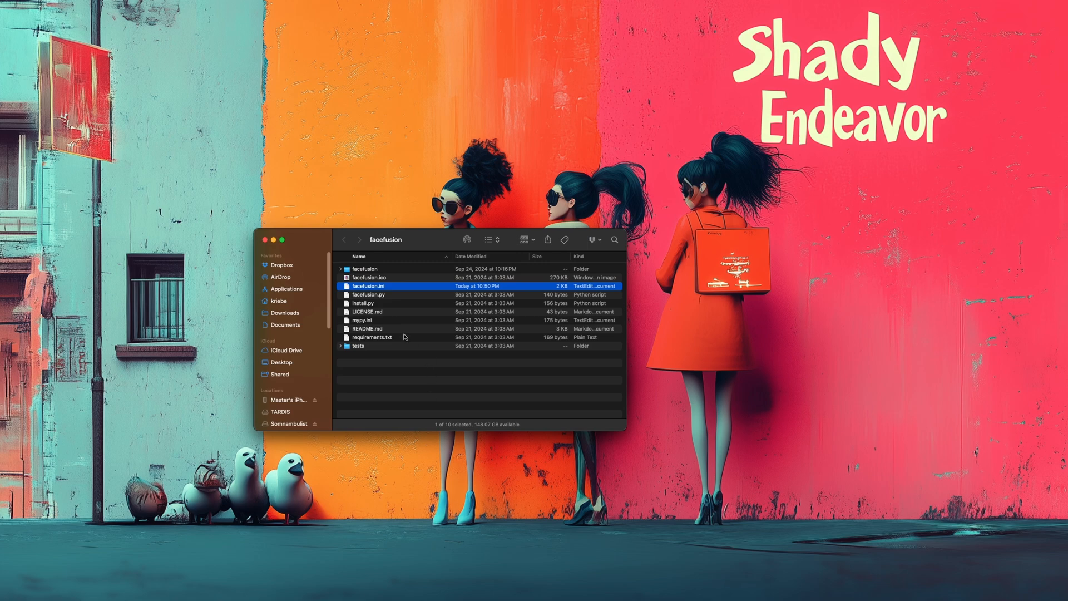
{"action": "right_click", "coordinate": [367, 286]}
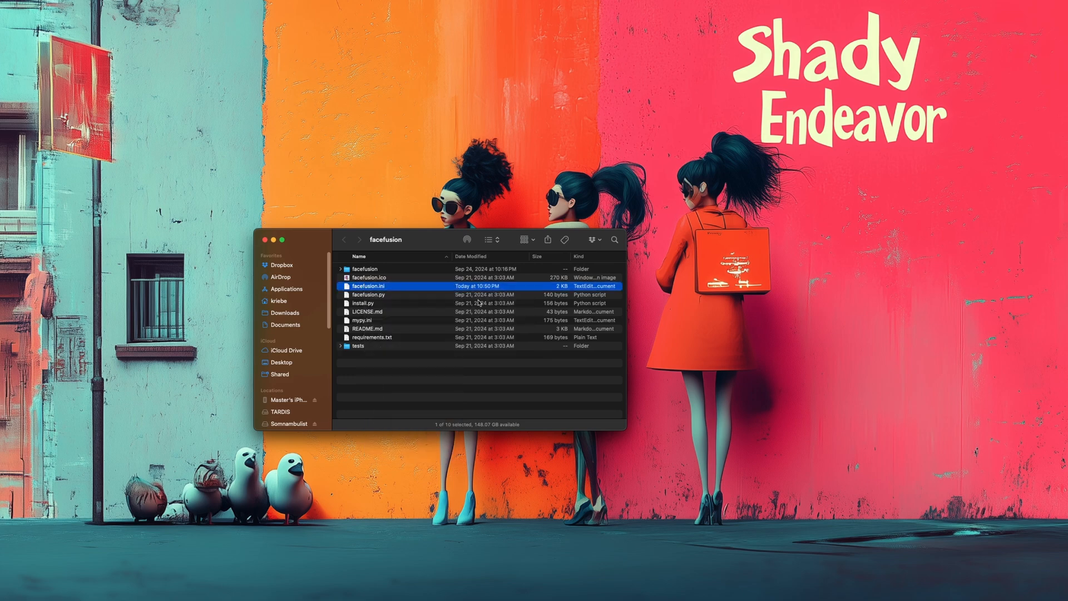
{"action": "double_click", "coordinate": [368, 286]}
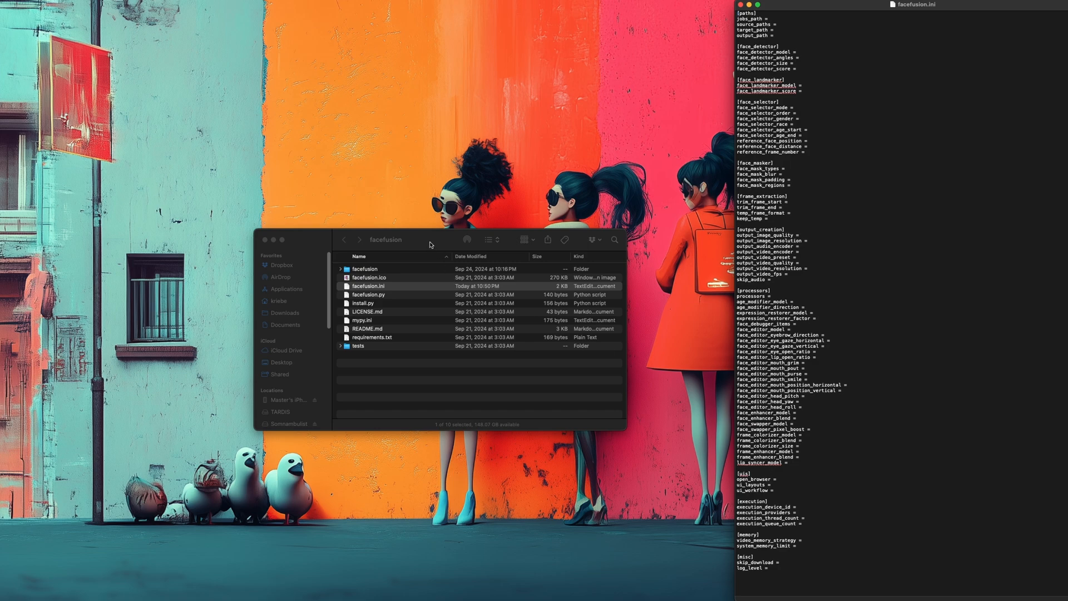
Step: Place the TextEdit window beside the browser showing FaceFusion at 127.0.0.1:7860
{"action": "left_click", "coordinate": [271, 241]}
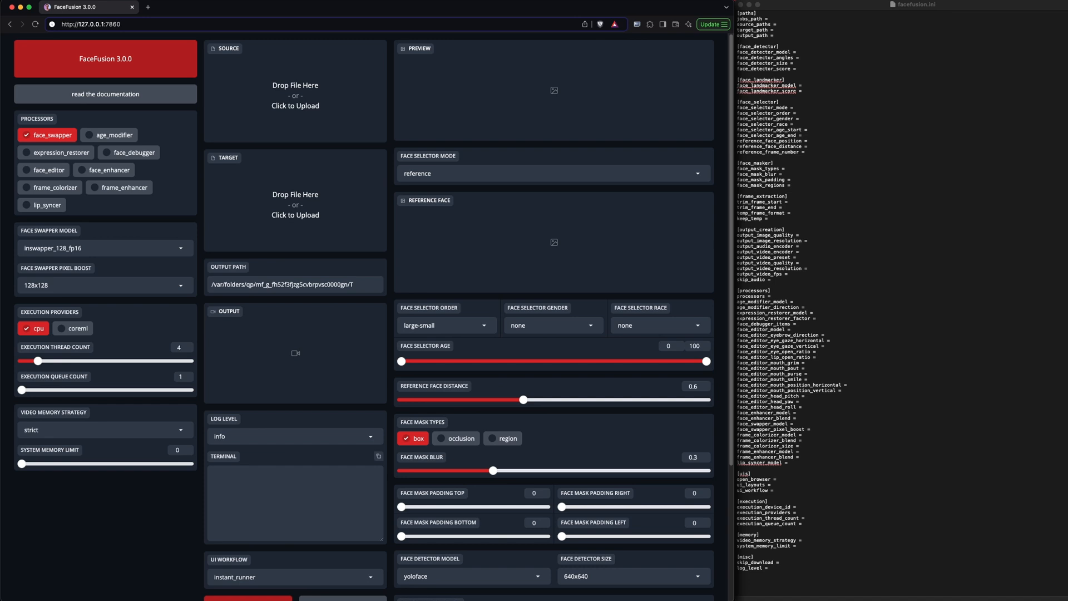
{"action": "mouse_move", "coordinate": [1016, 304]}
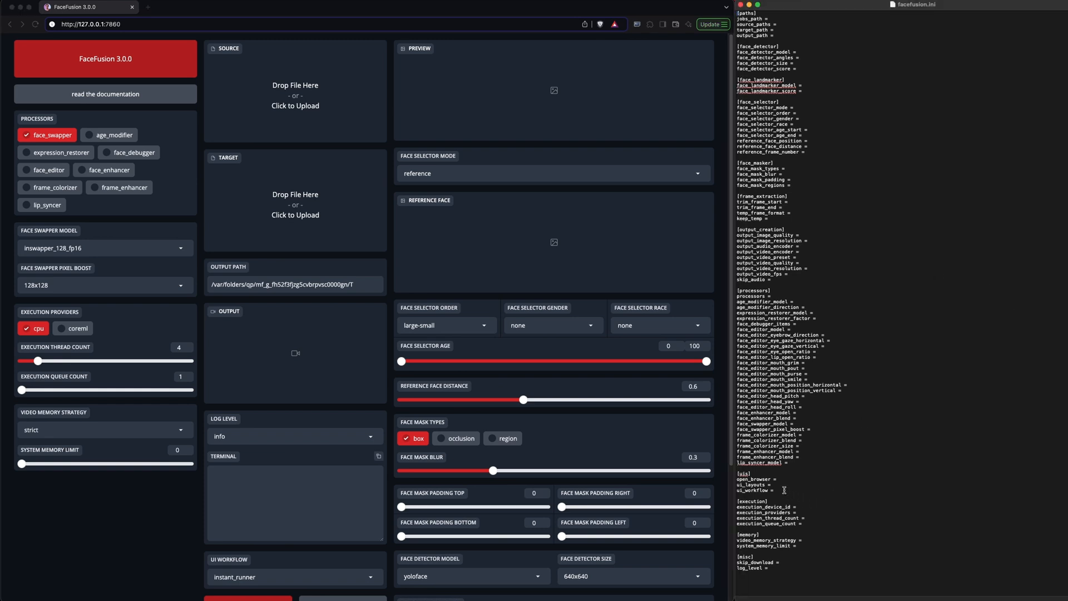
Step: Bring the Terminal window running facefusion.py to the front beside TextEdit
{"action": "double_click", "coordinate": [752, 501]}
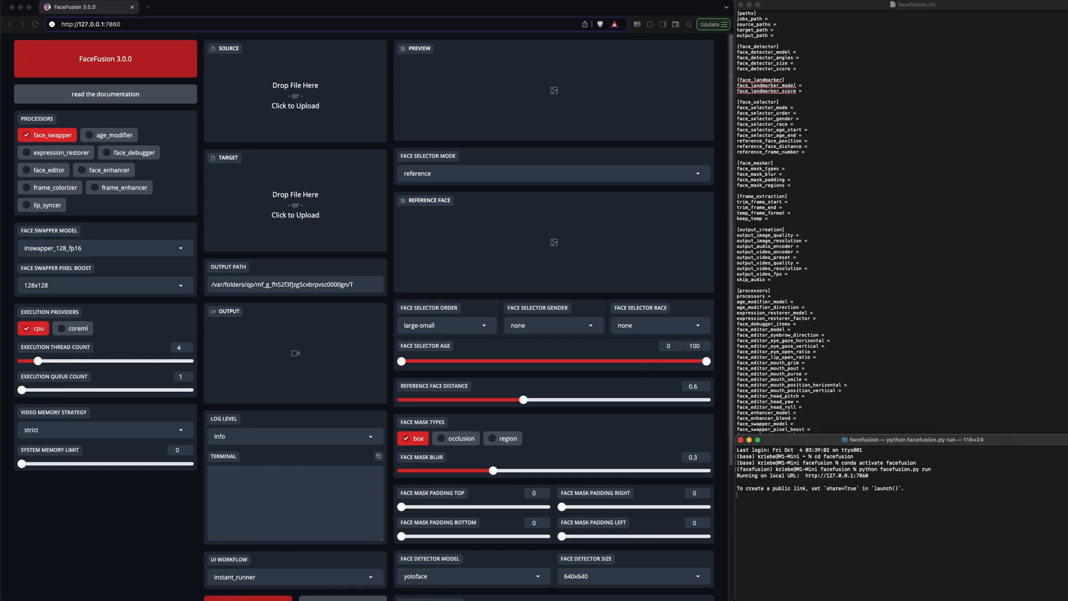
Step: Stop the server with Ctrl+C and relaunch it with 'python facefusion.py run'
{"action": "key", "text": "ctrl+c"}
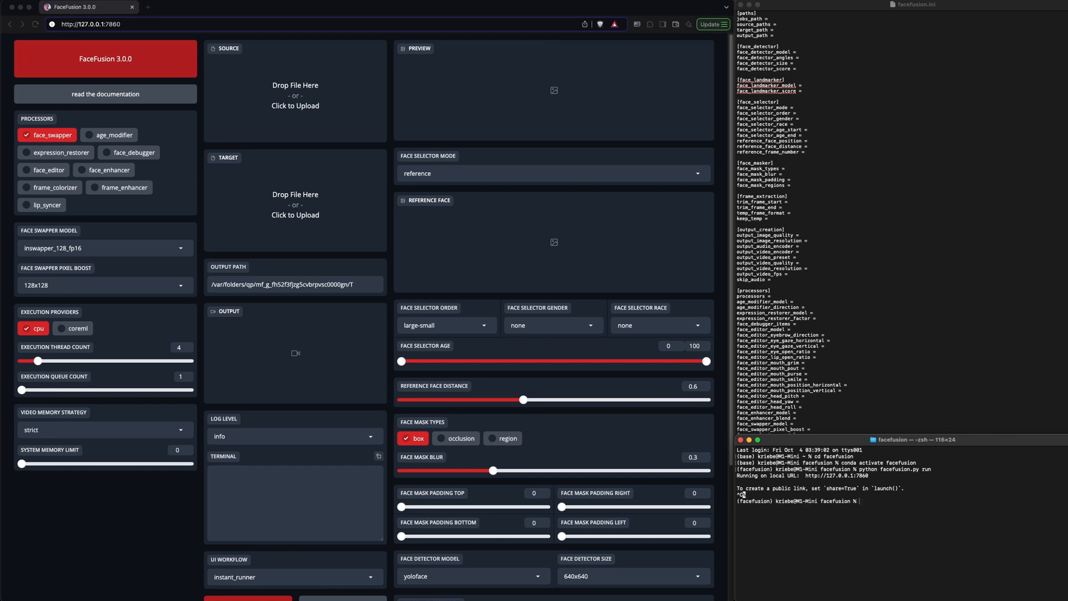
{"action": "type", "text": "python facefusion.py run"}
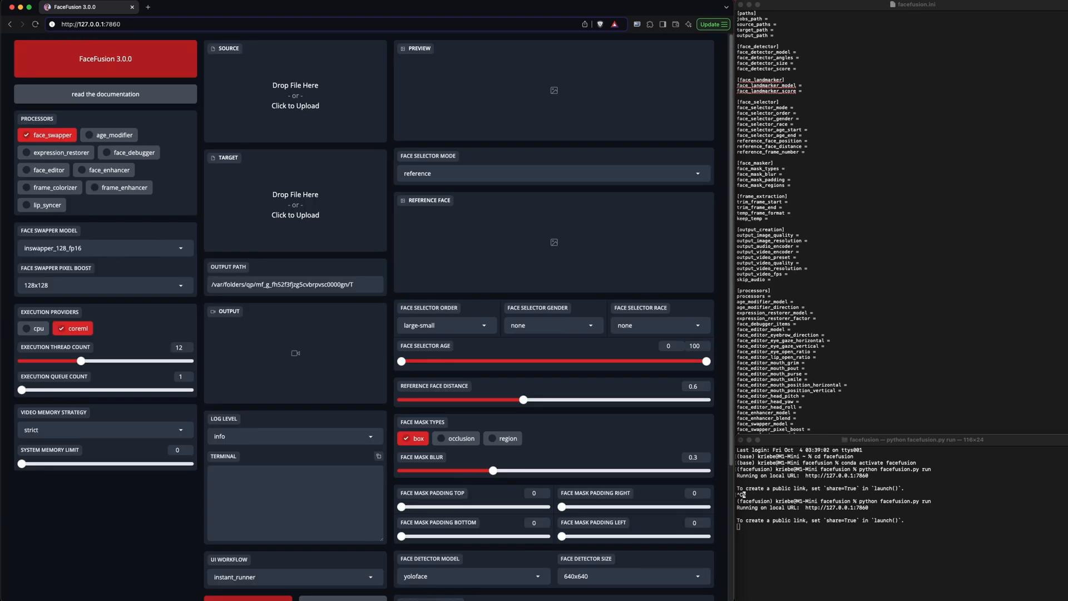
{"action": "mouse_move", "coordinate": [1039, 347]}
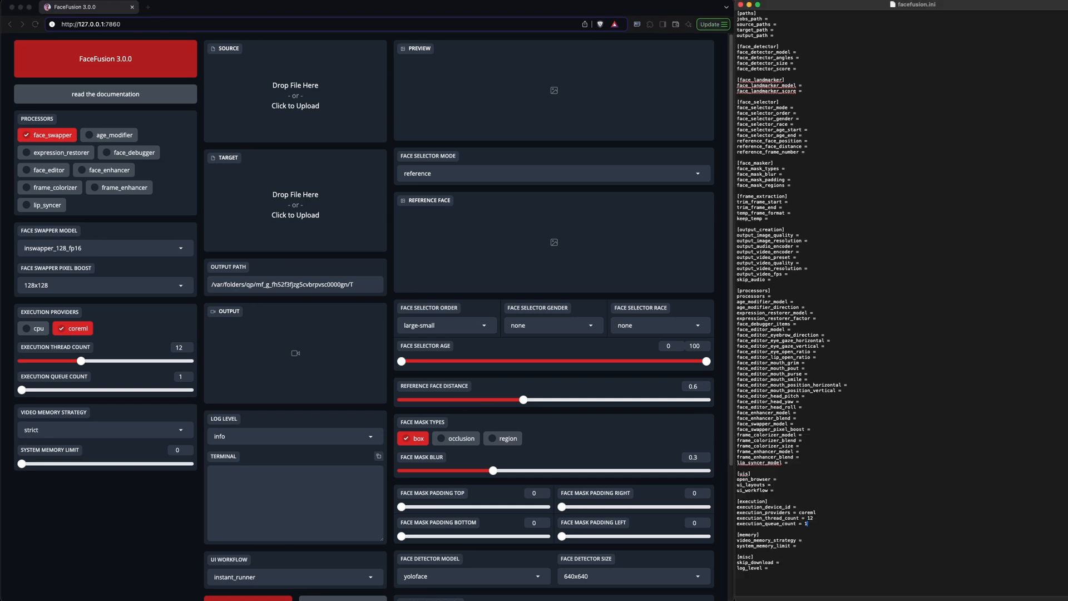
{"action": "mouse_move", "coordinate": [1005, 418]}
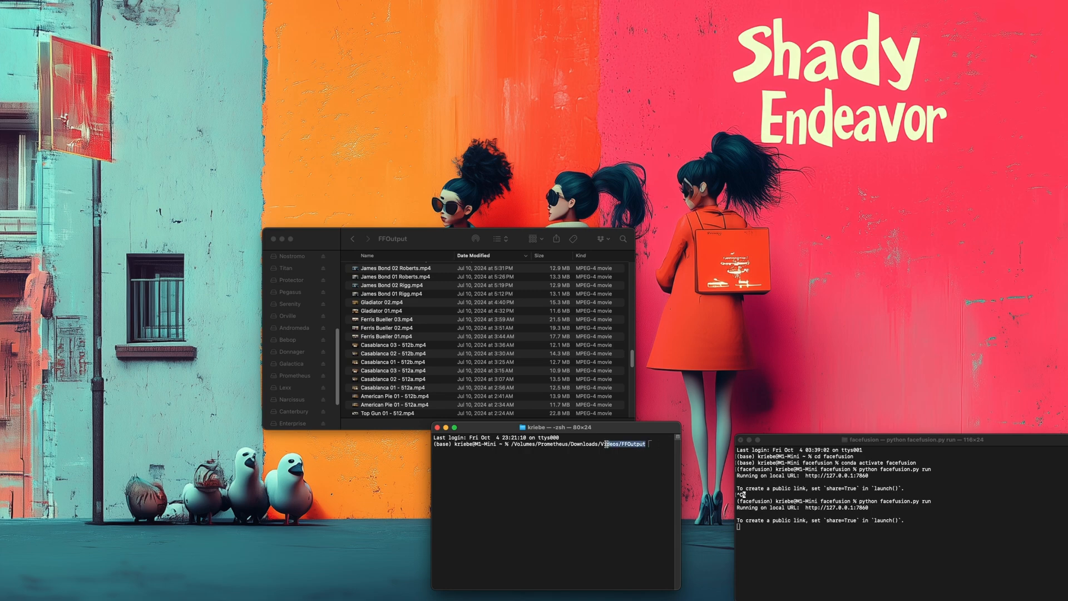
Step: Select the full FFOutput folder path on the Terminal command line for copying
{"action": "double_click", "coordinate": [572, 444]}
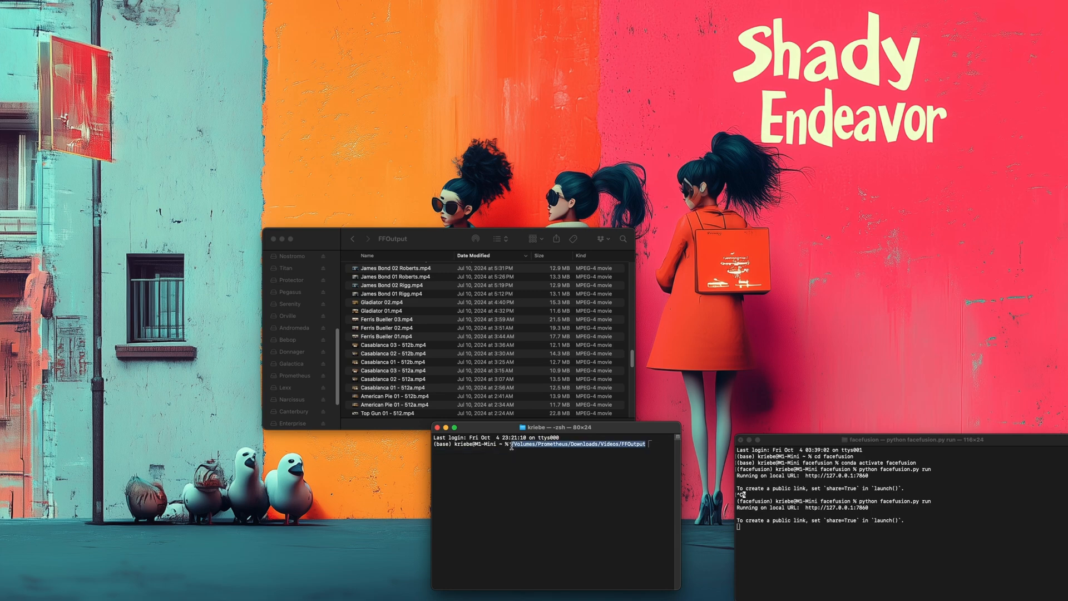
{"action": "mouse_move", "coordinate": [589, 560]}
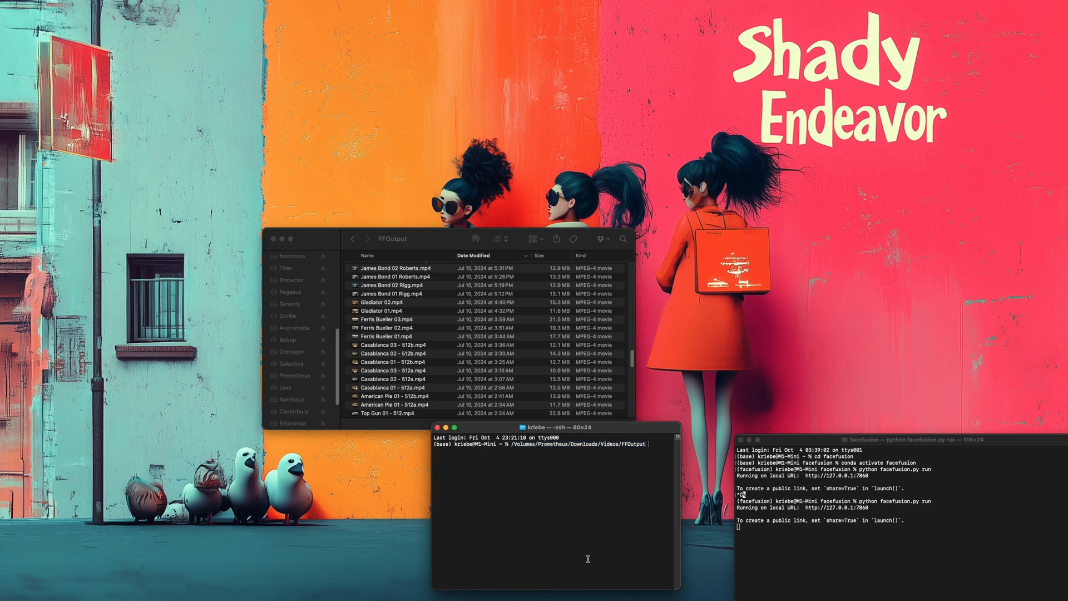
{"action": "mouse_move", "coordinate": [602, 550]}
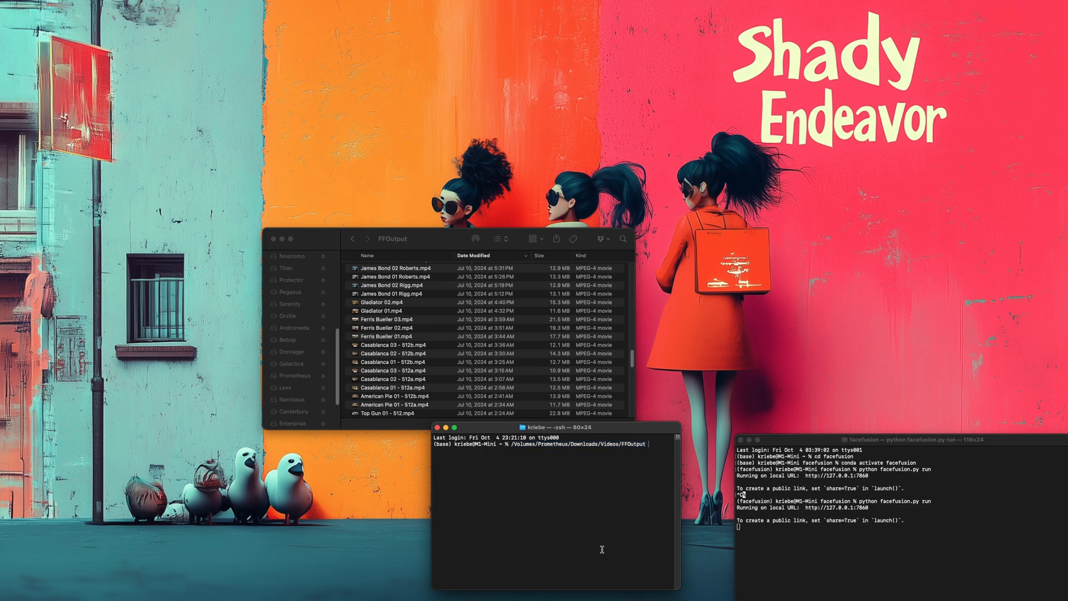
{"action": "mouse_move", "coordinate": [596, 542]}
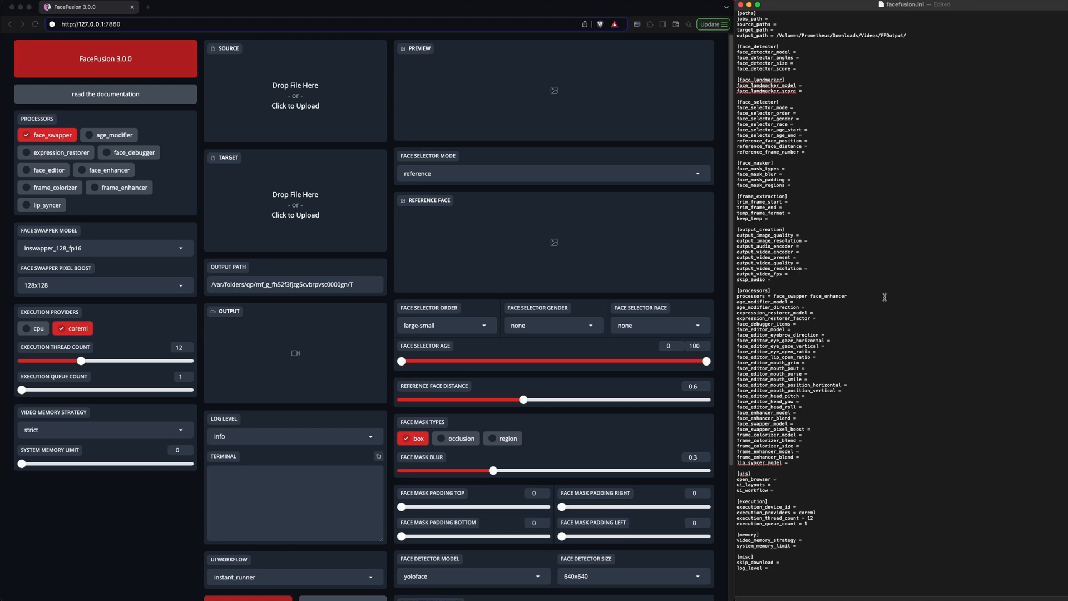
{"action": "mouse_move", "coordinate": [833, 439]}
{"action": "type", "text": " inswapper_128"}
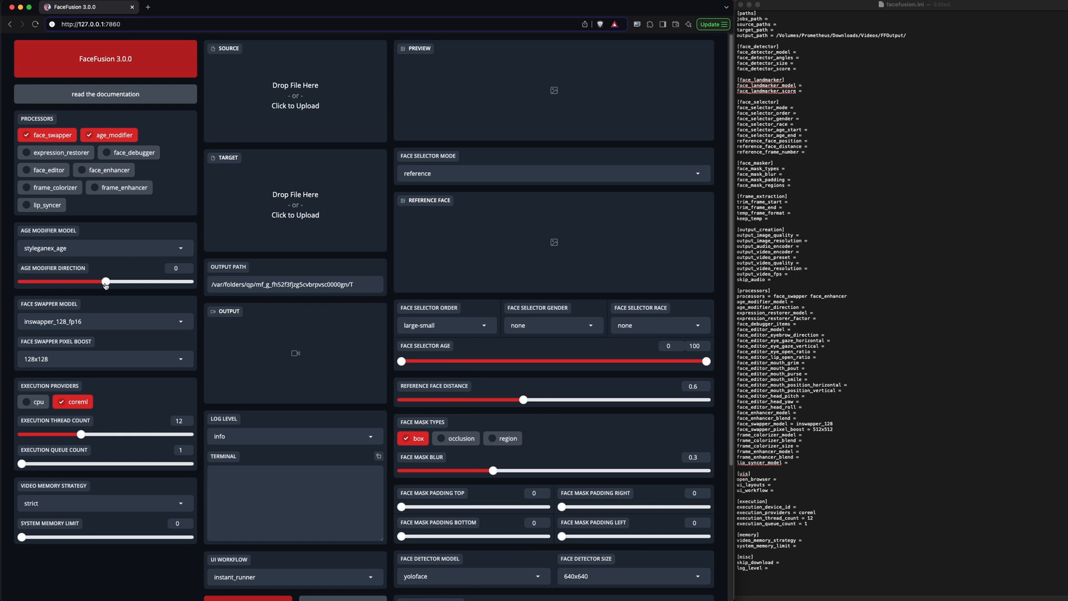
Step: Try the age modifier direction range, then uncheck age_modifier leaving only face_swapper active
{"action": "left_click_drag", "start_coordinate": [106, 281], "coordinate": [20, 281]}
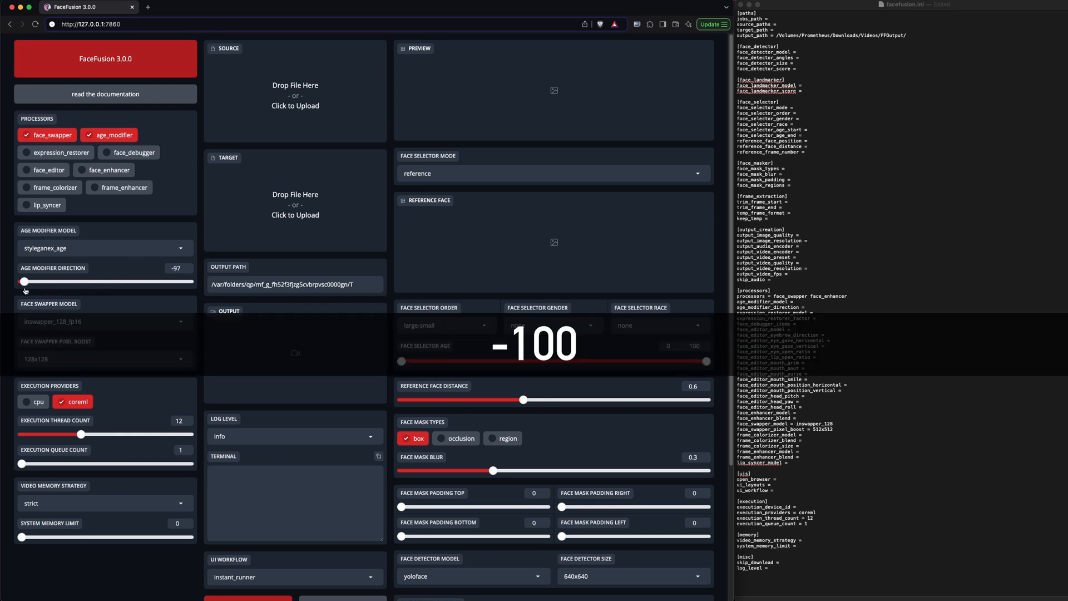
{"action": "left_click_drag", "start_coordinate": [23, 281], "coordinate": [189, 281]}
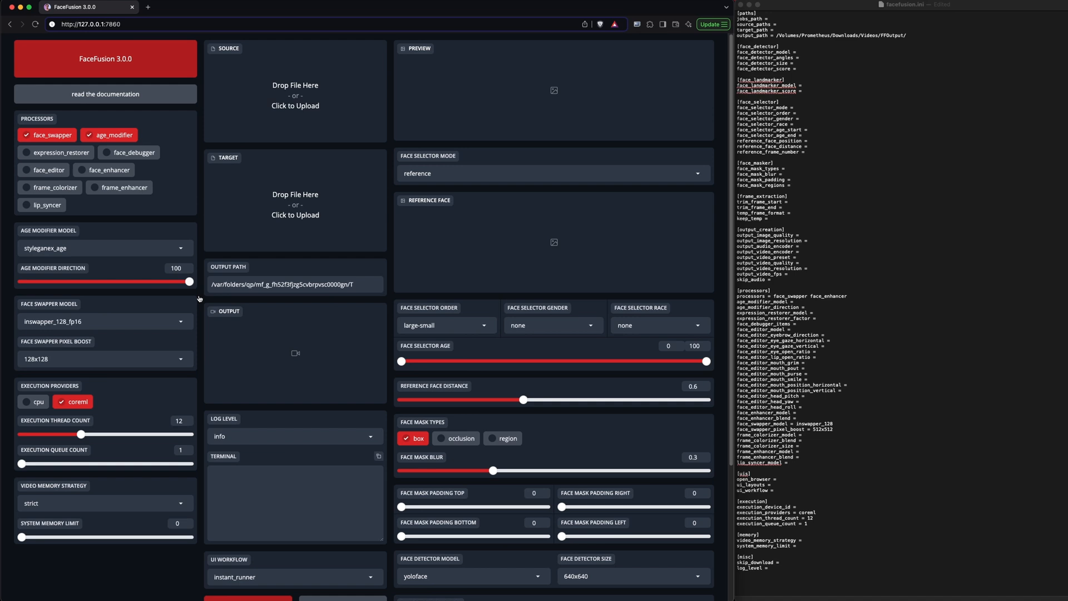
{"action": "left_click_drag", "start_coordinate": [190, 282], "coordinate": [106, 281]}
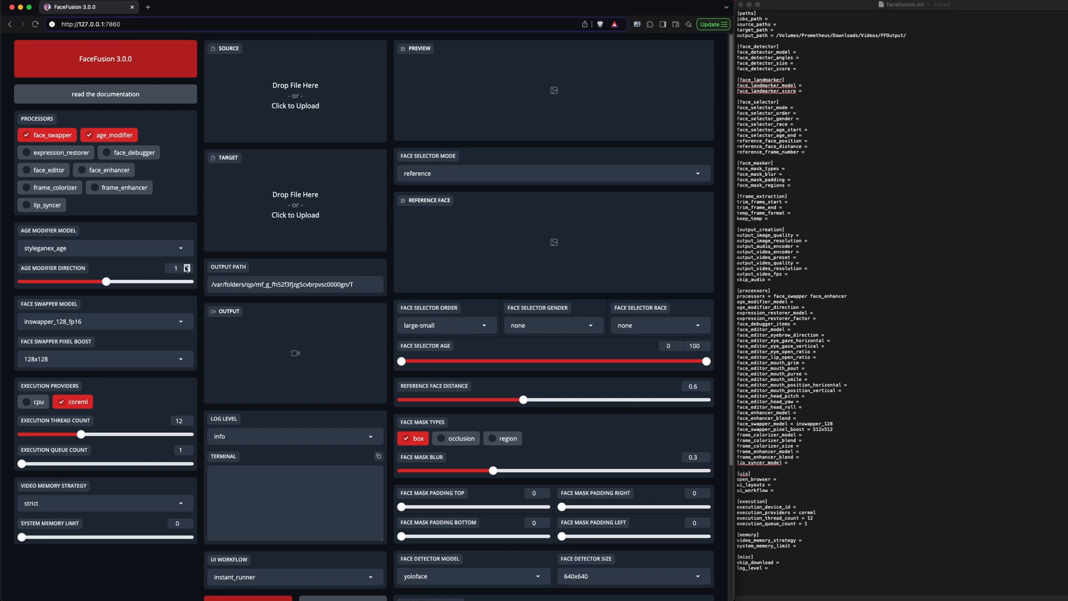
{"action": "left_click", "coordinate": [187, 265]}
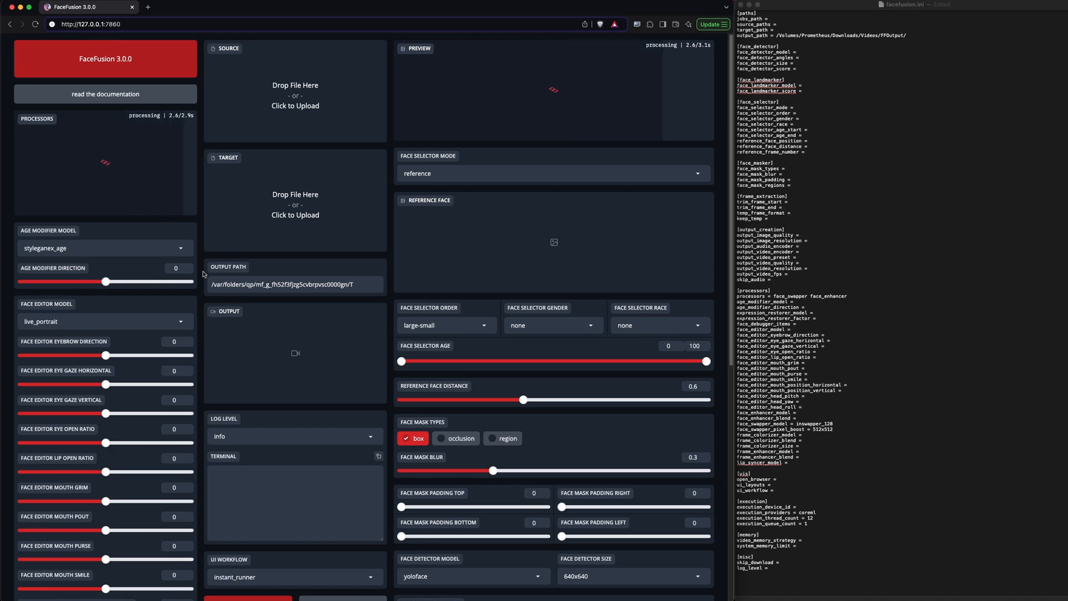
{"action": "scroll", "scroll_direction": "down", "scroll_amount": 3}
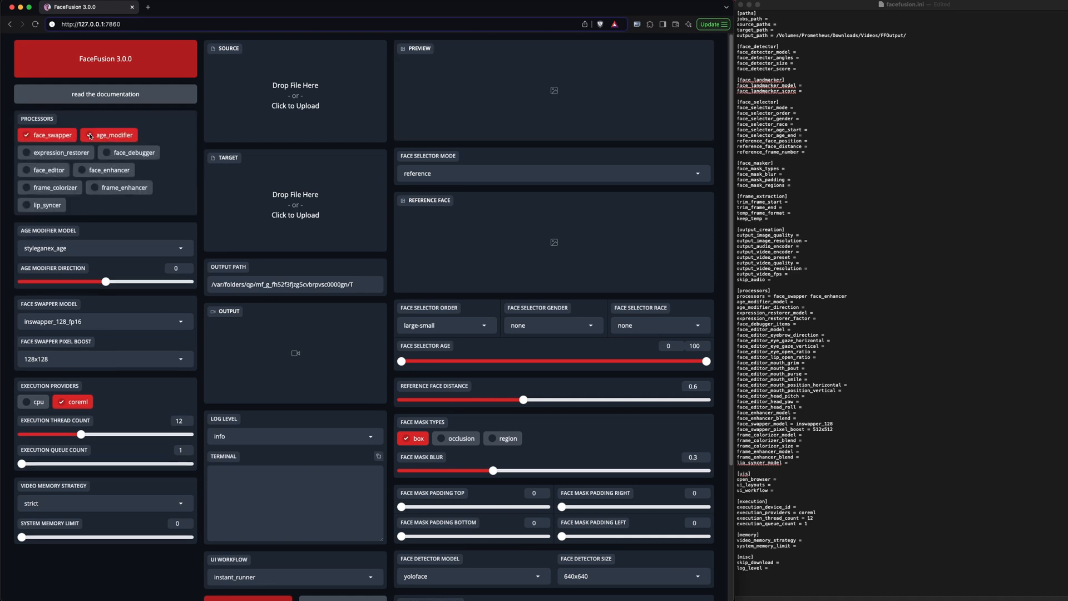
{"action": "left_click", "coordinate": [114, 134]}
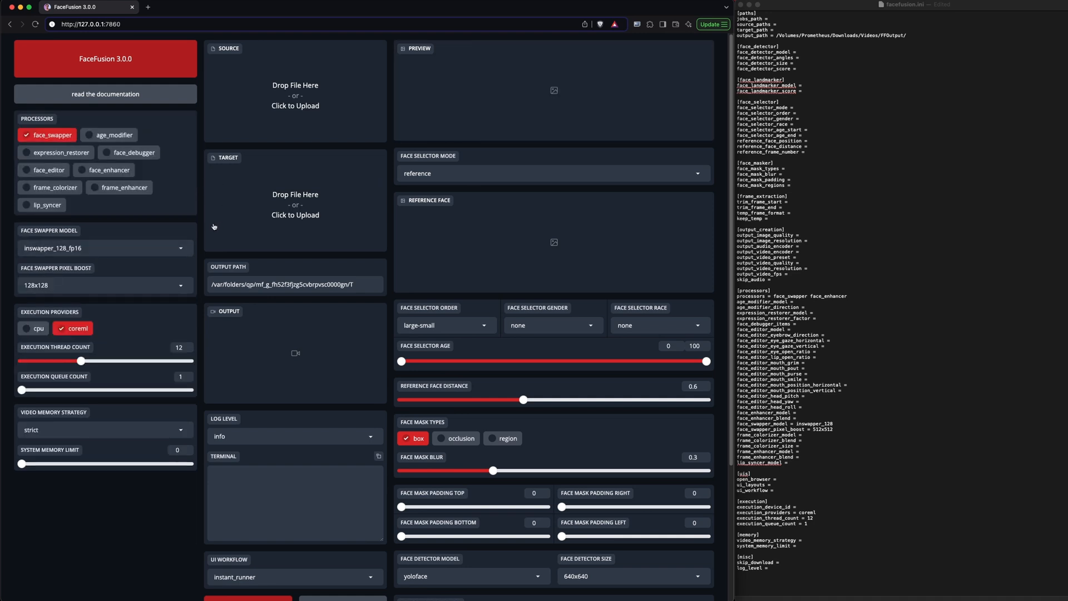
{"action": "mouse_move", "coordinate": [201, 220]}
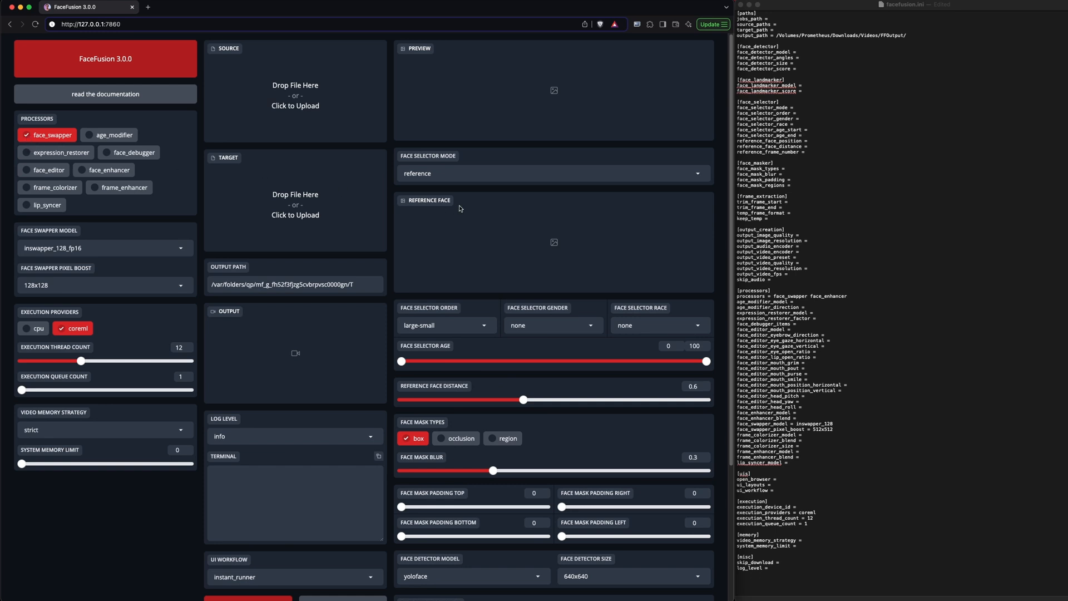
Step: Choose 'one' as Face Selector Mode and enter 'large' for face_selector_order in the ini
{"action": "left_click", "coordinate": [552, 173]}
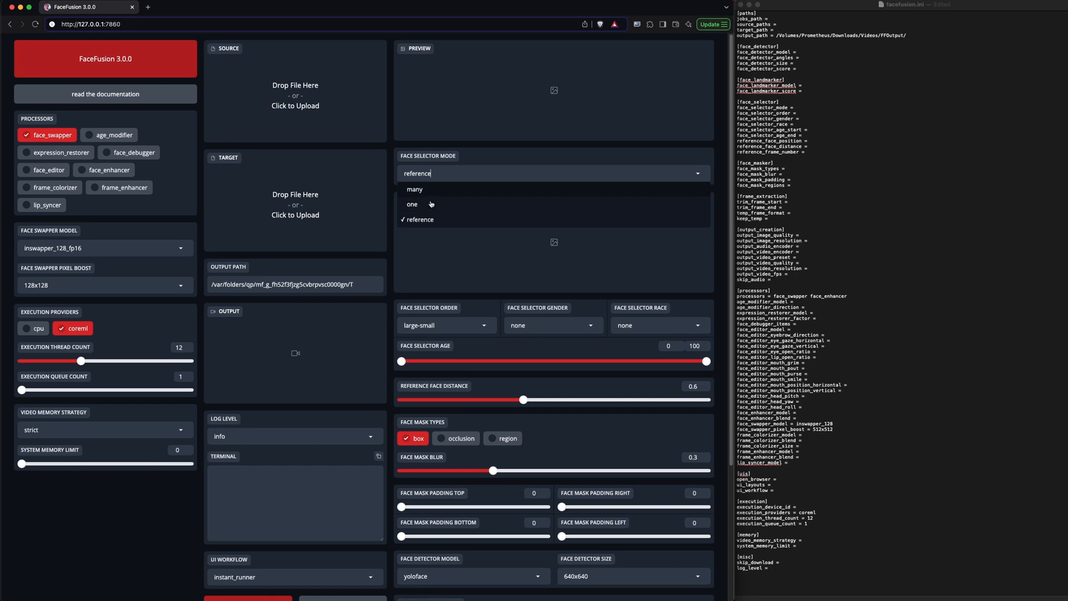
{"action": "left_click", "coordinate": [412, 205]}
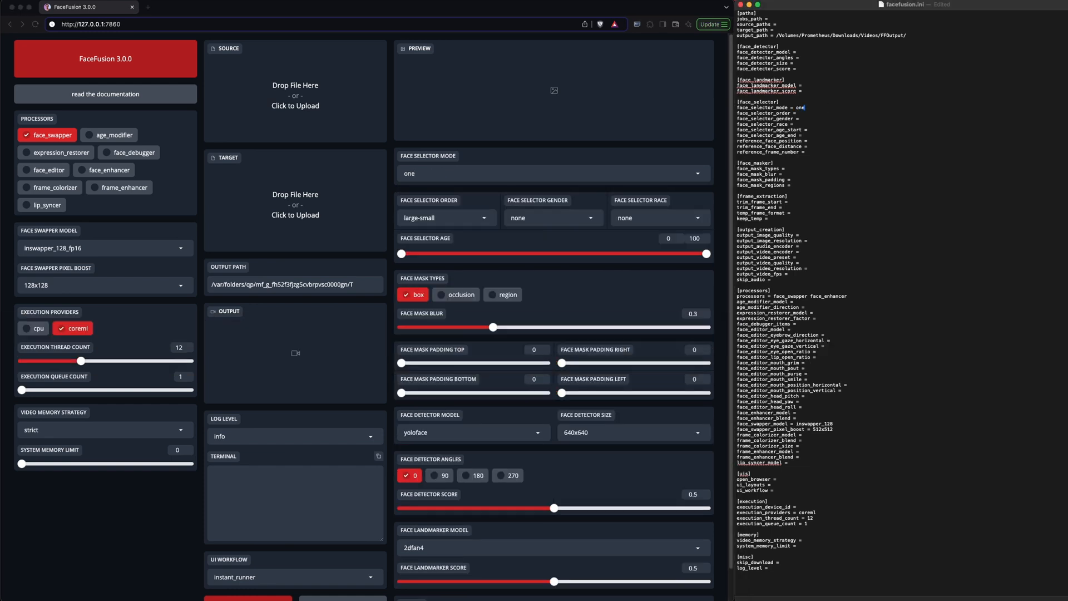
{"action": "mouse_move", "coordinate": [868, 122]}
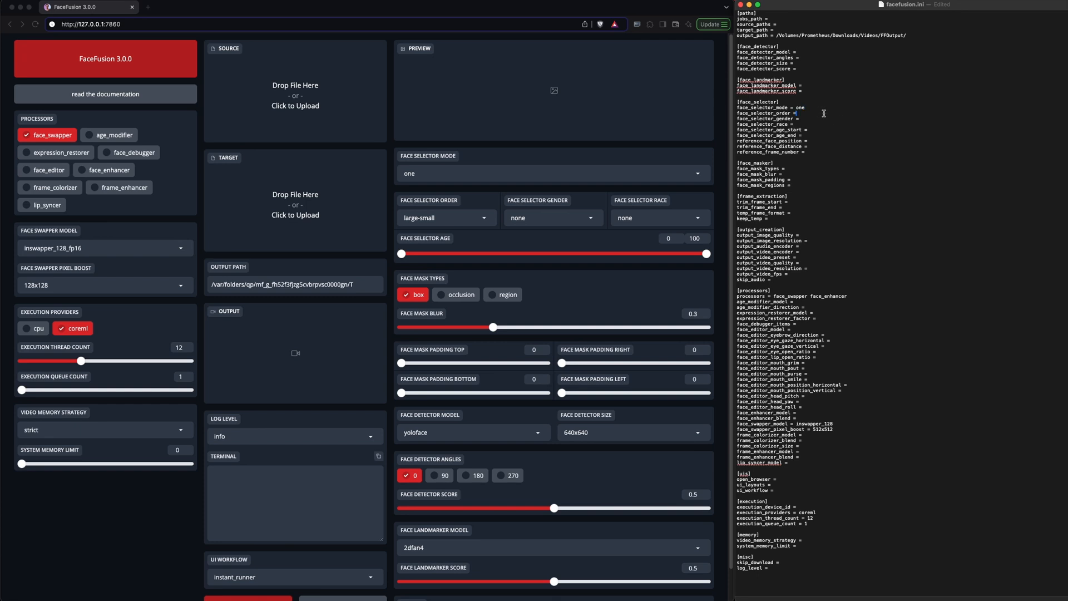
{"action": "type", "text": "large-small"}
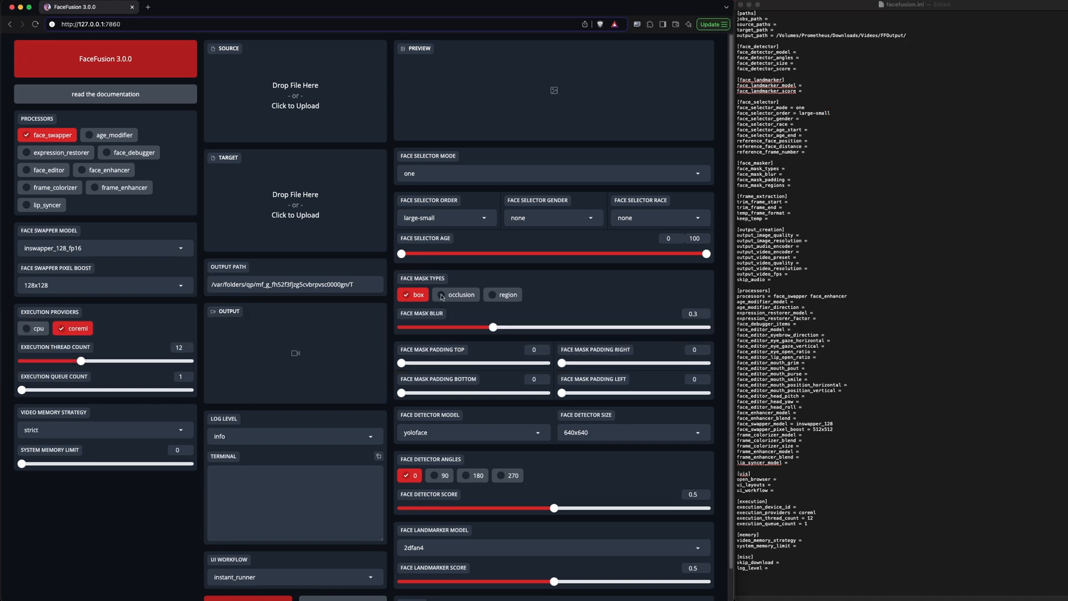
Step: Check occlusion and end with box and region unchecked after trying them briefly
{"action": "left_click", "coordinate": [456, 294]}
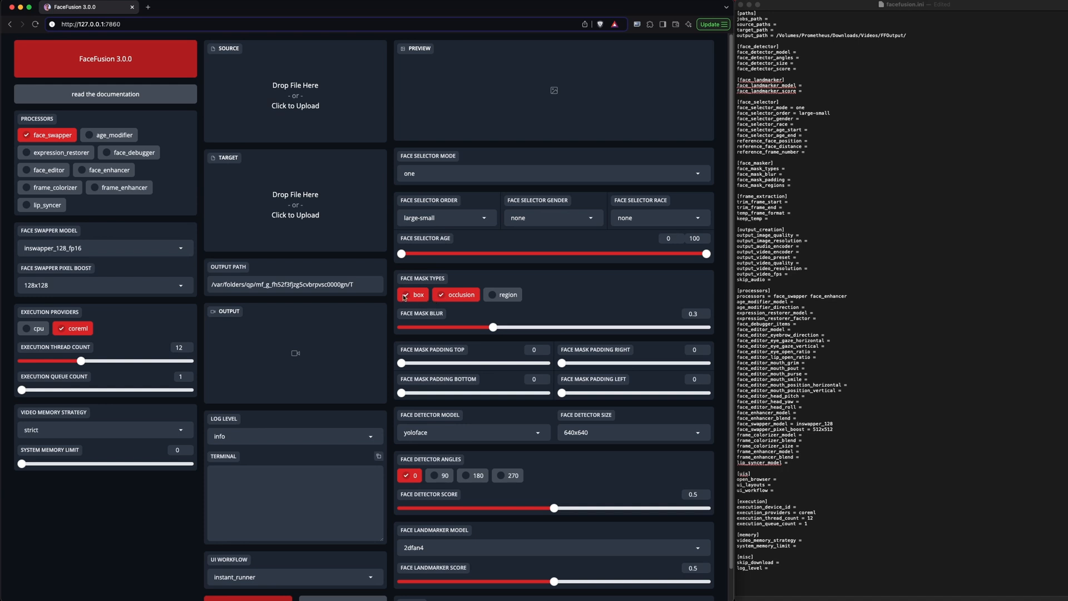
{"action": "left_click", "coordinate": [413, 293]}
{"action": "type", "text": " occlusion"}
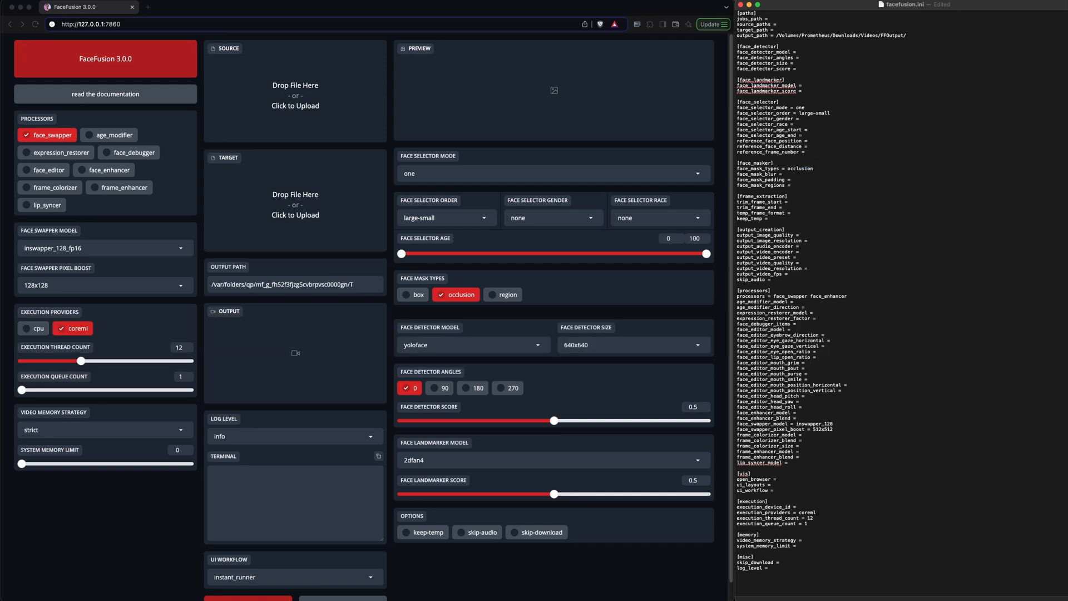
{"action": "mouse_move", "coordinate": [602, 254]}
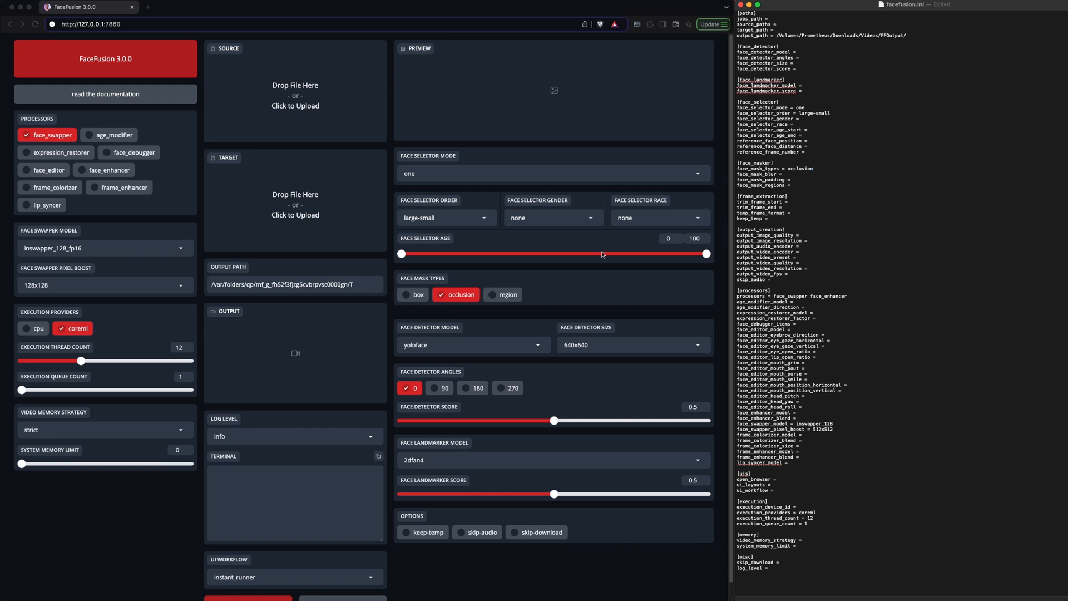
{"action": "left_click", "coordinate": [413, 294]}
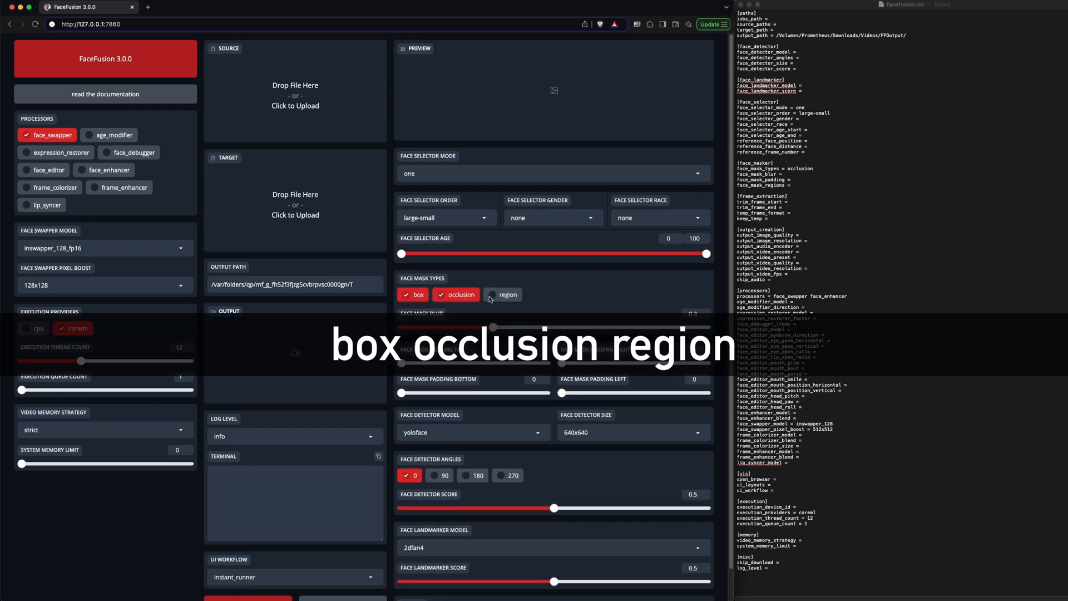
{"action": "left_click", "coordinate": [503, 294]}
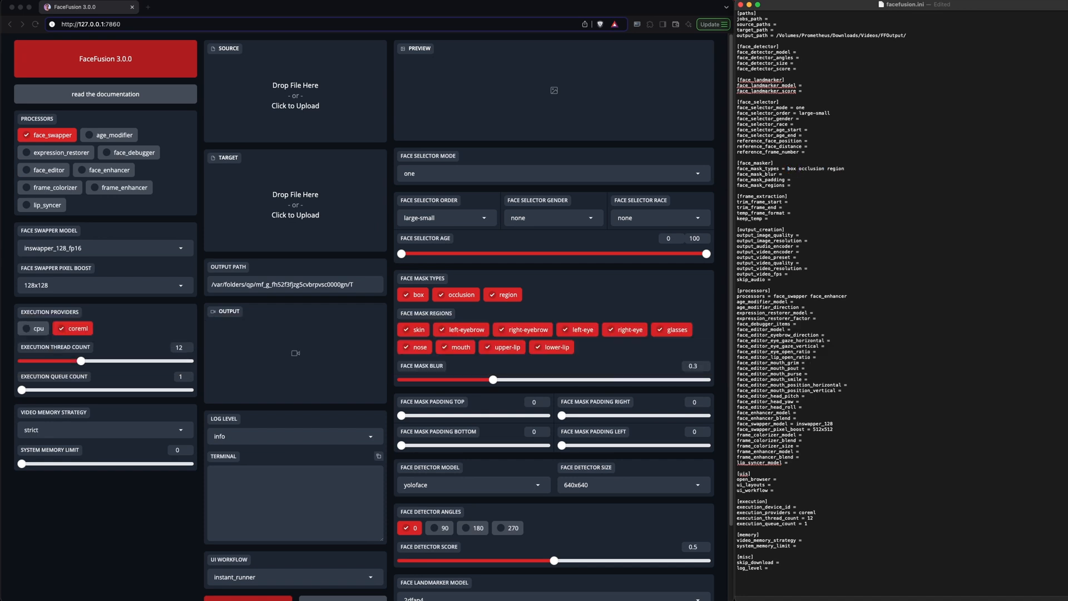
{"action": "left_click", "coordinate": [502, 294]}
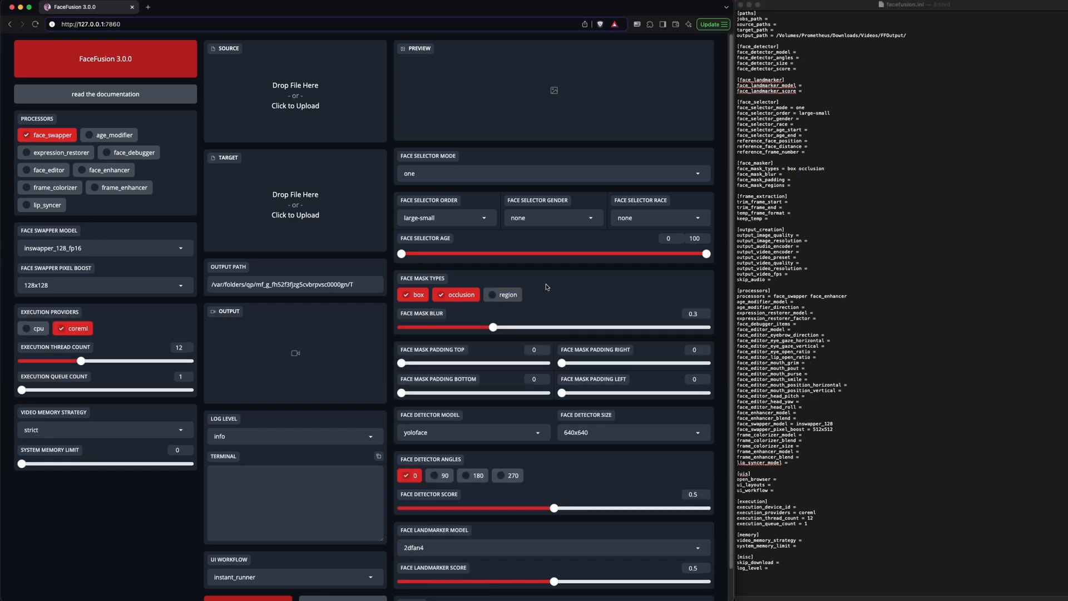
{"action": "left_click", "coordinate": [412, 294]}
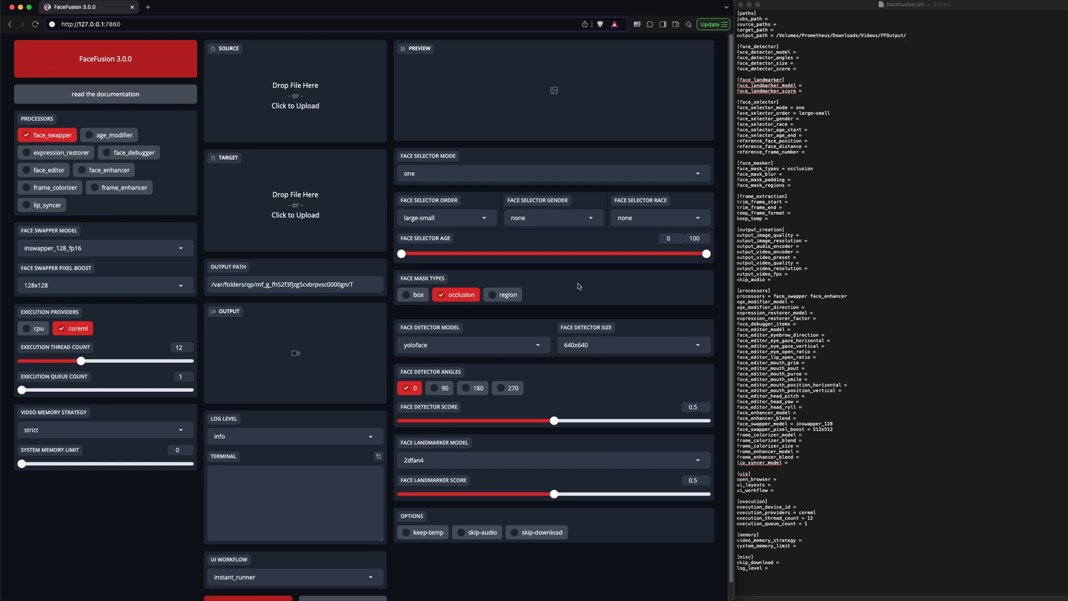
Step: Set Face Detector Model to 'many', write 'many' for face_detector_model in the ini, leave landmarker 2dfan4
{"action": "left_click", "coordinate": [473, 345]}
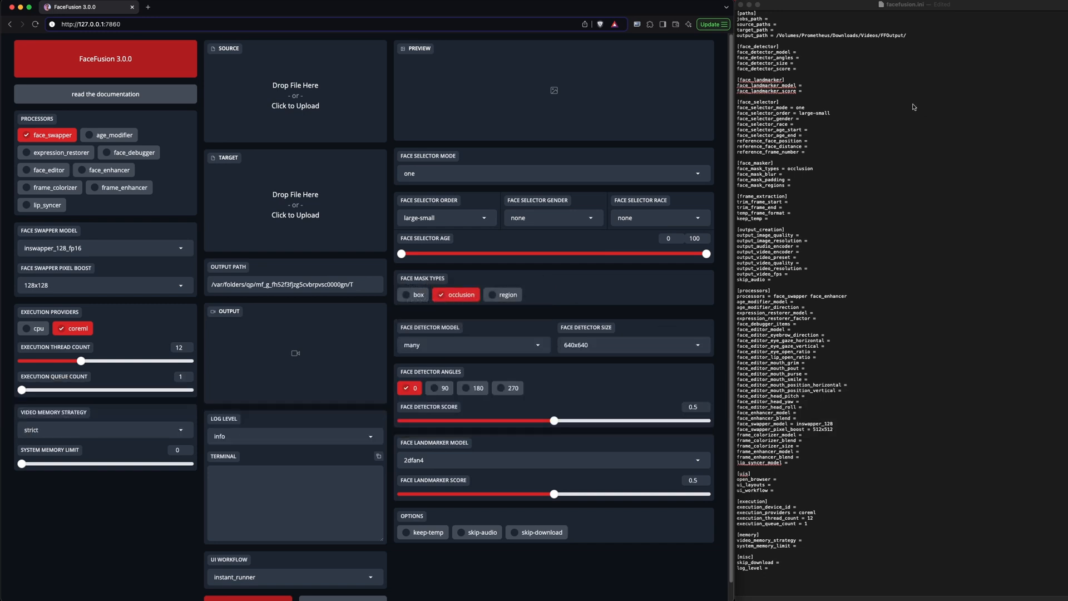
{"action": "left_click", "coordinate": [795, 51]}
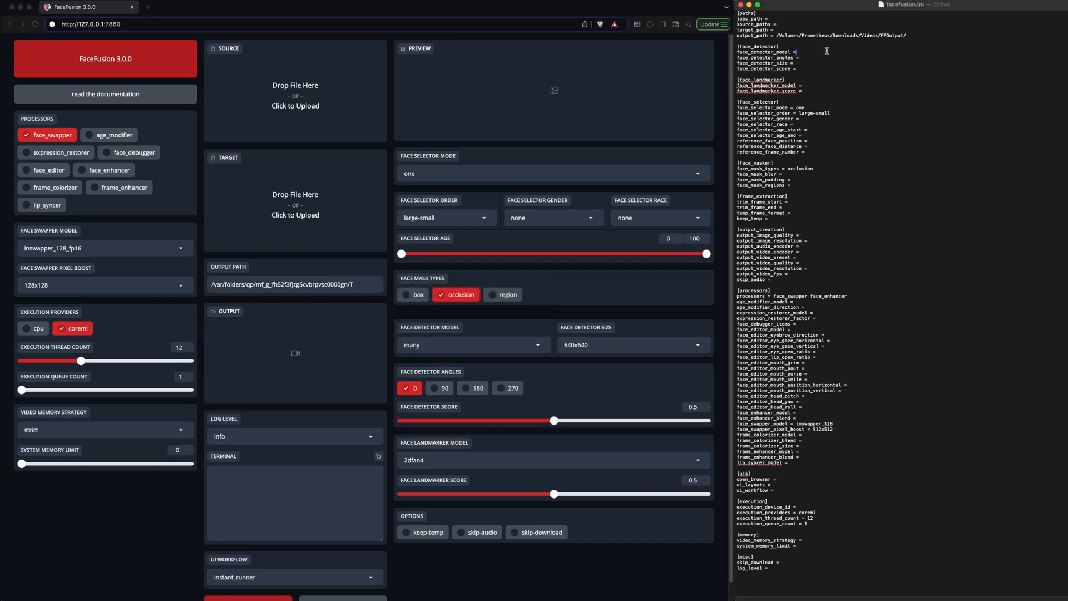
{"action": "type", "text": "many"}
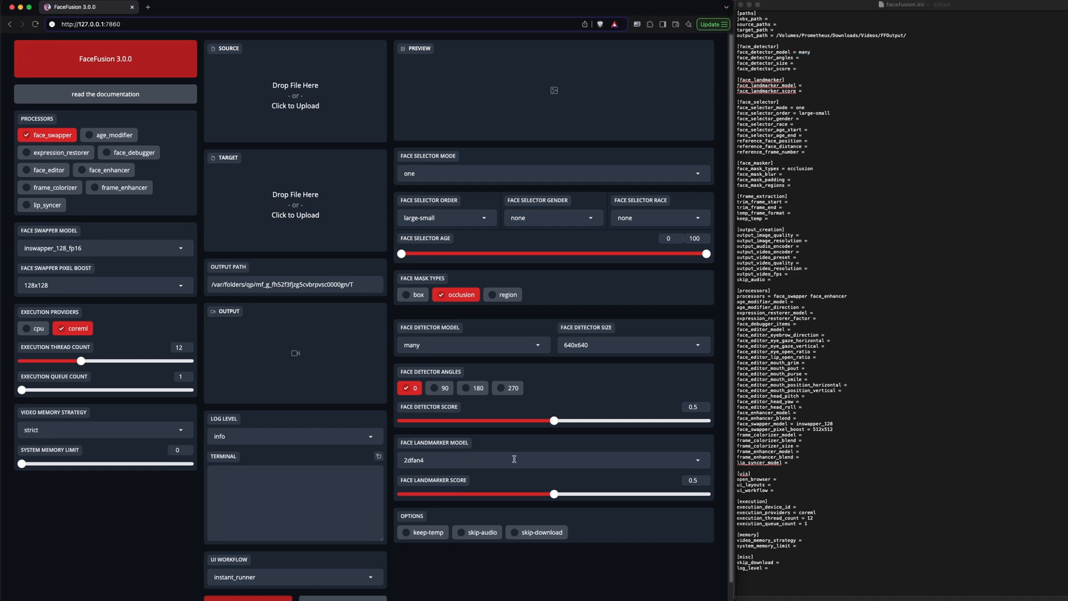
{"action": "left_click", "coordinate": [552, 460]}
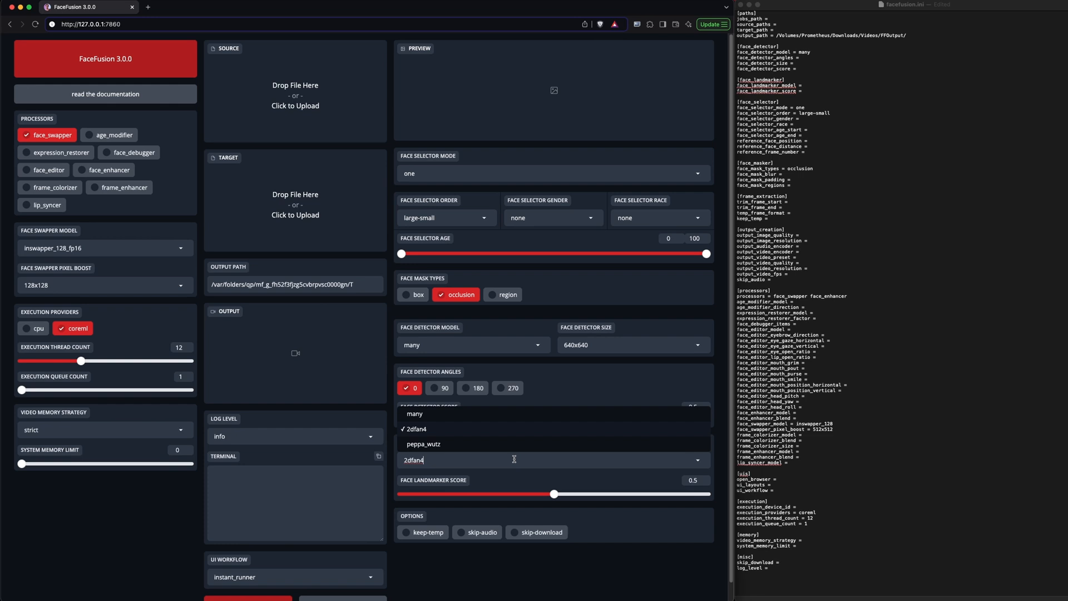
{"action": "mouse_move", "coordinate": [481, 435]}
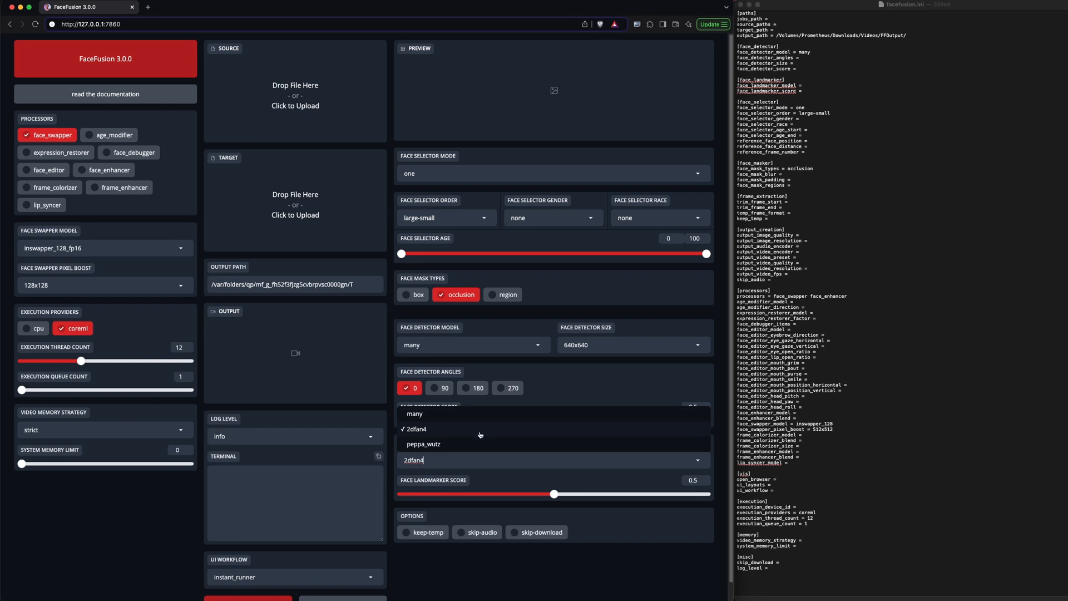
{"action": "mouse_move", "coordinate": [492, 482]}
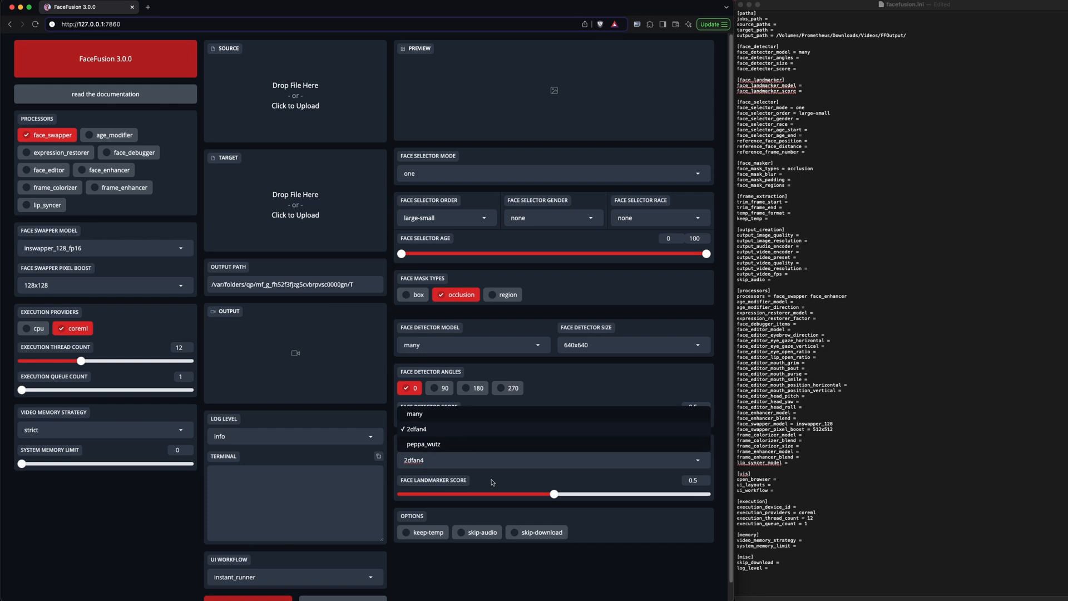
{"action": "left_click", "coordinate": [414, 430]}
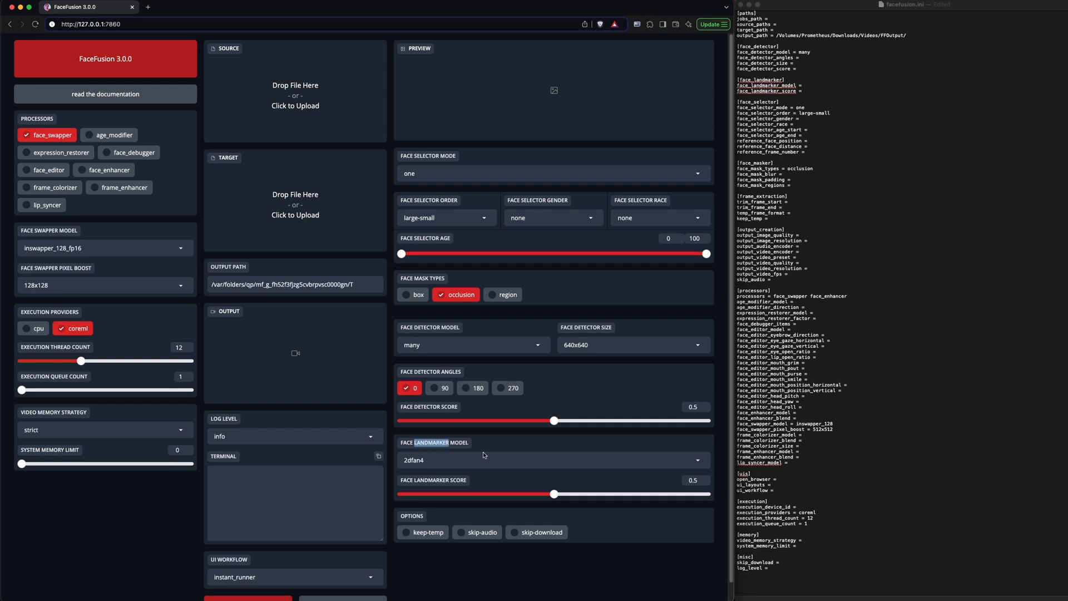
{"action": "mouse_move", "coordinate": [414, 482]}
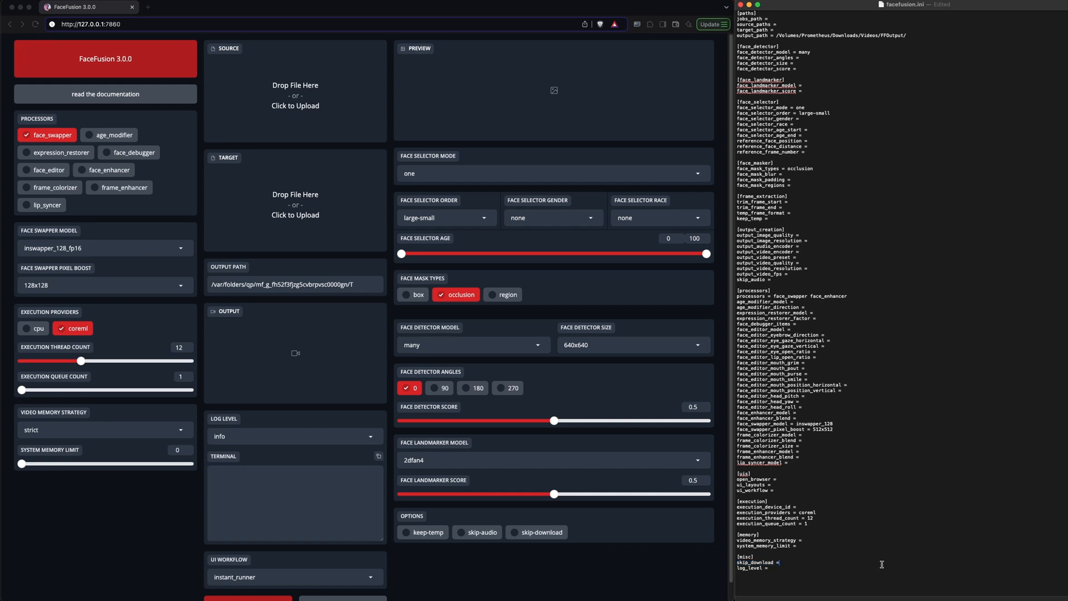
{"action": "type", "text": "T"}
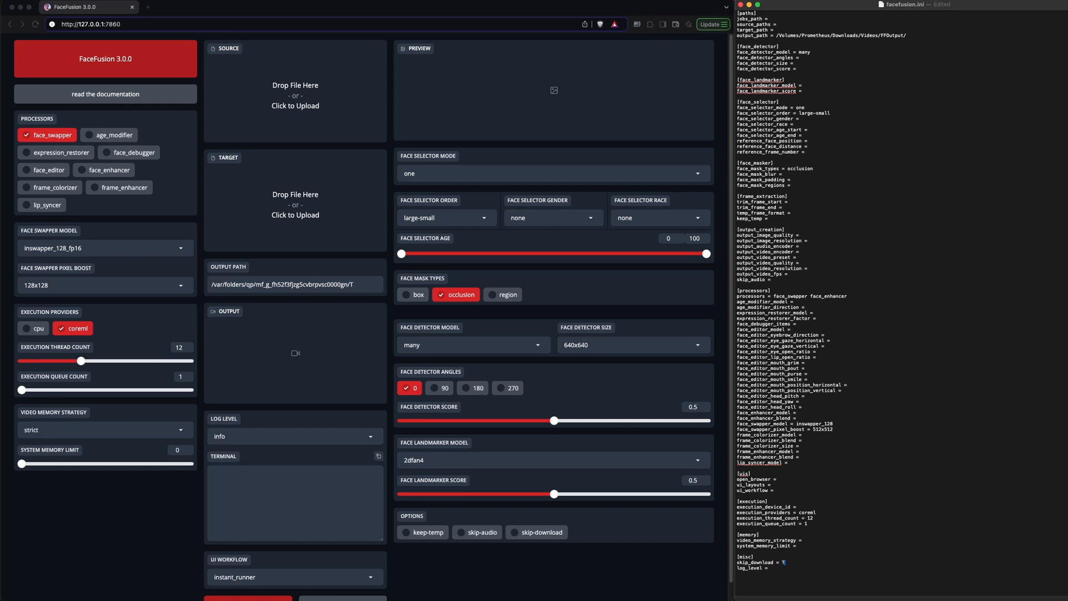